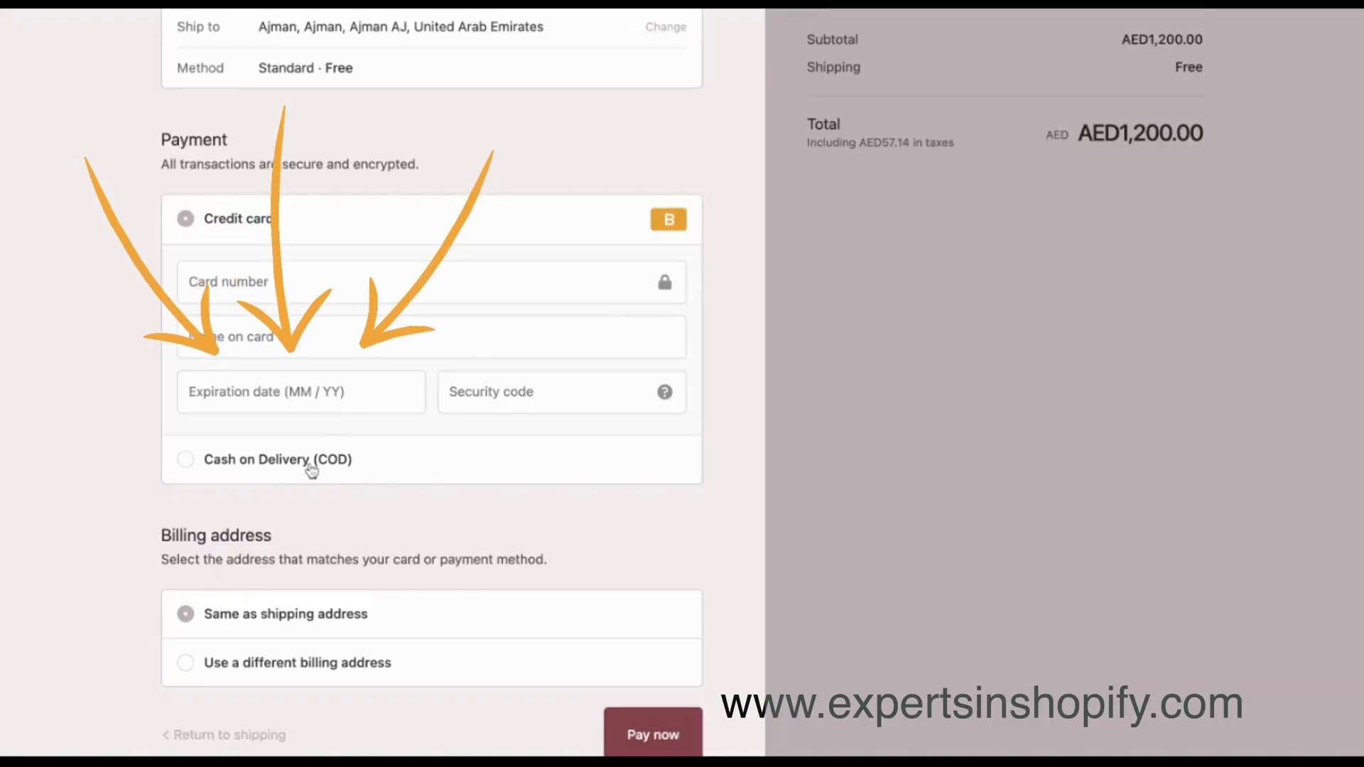
Go to the store Settings and choose Payments.
scroll(down, 3)
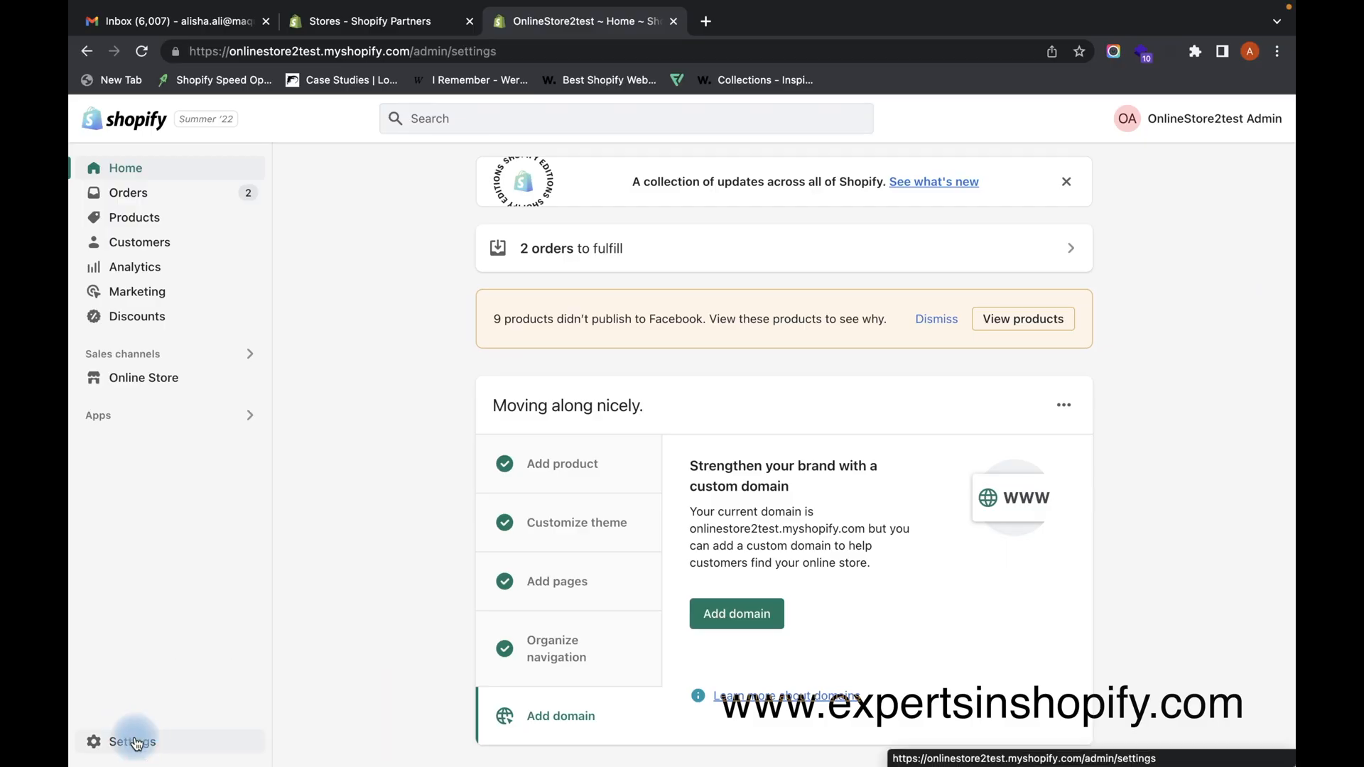
click(132, 741)
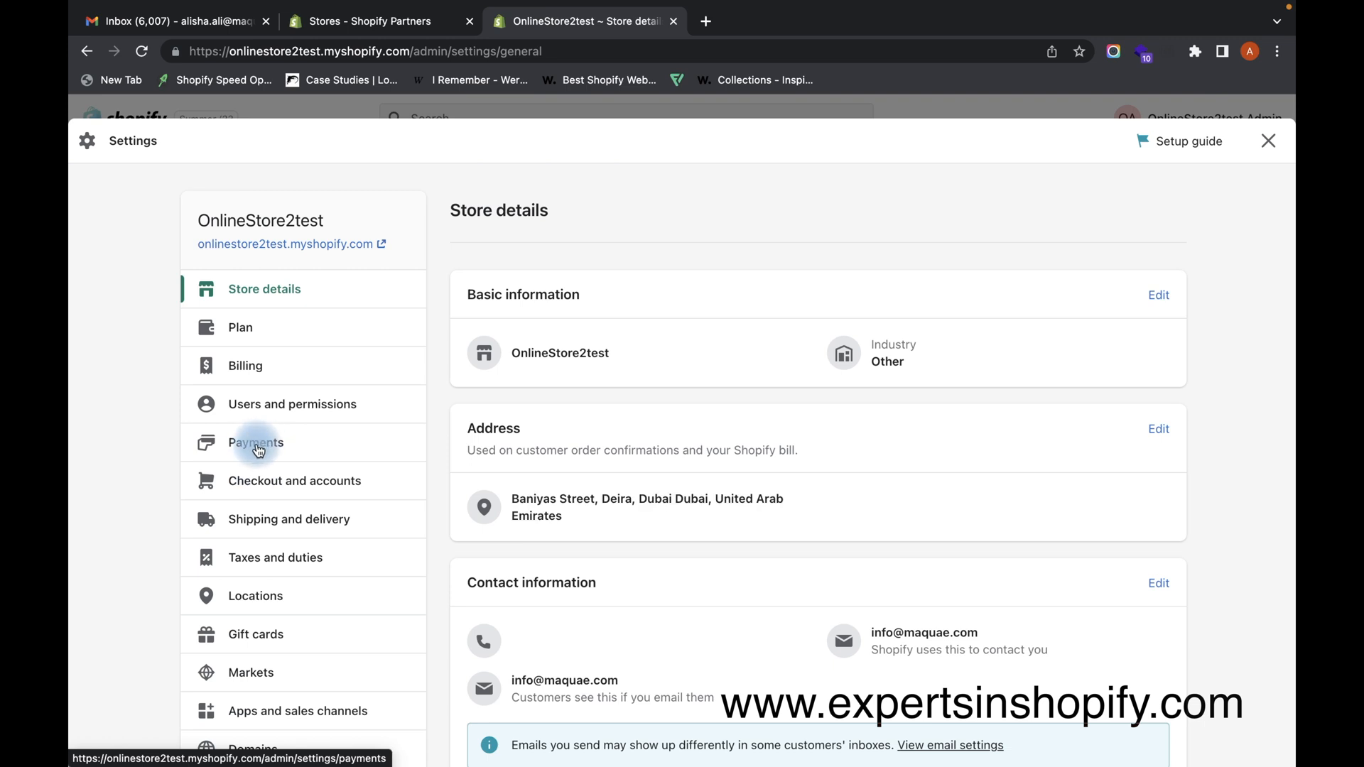
click(256, 442)
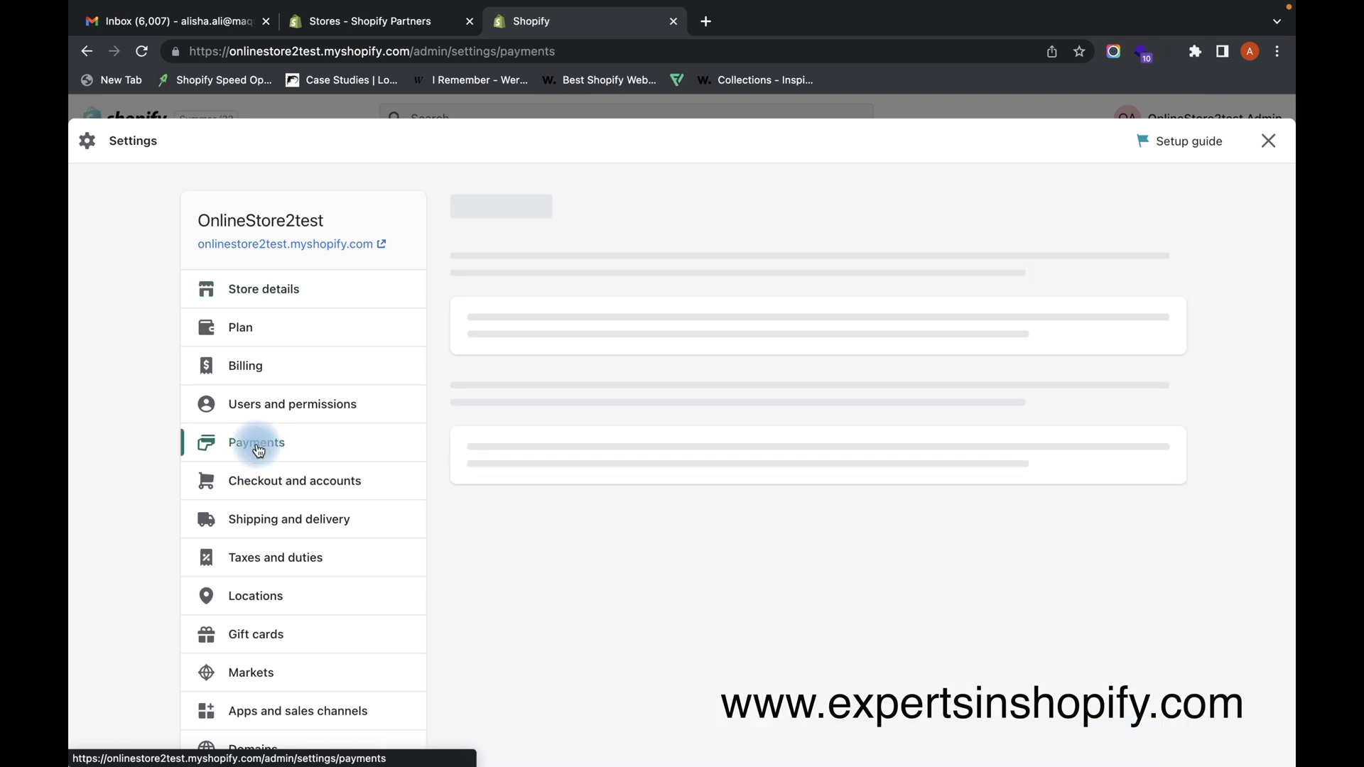
Scroll the Payments page down to the Manual payment methods card.
click(256, 443)
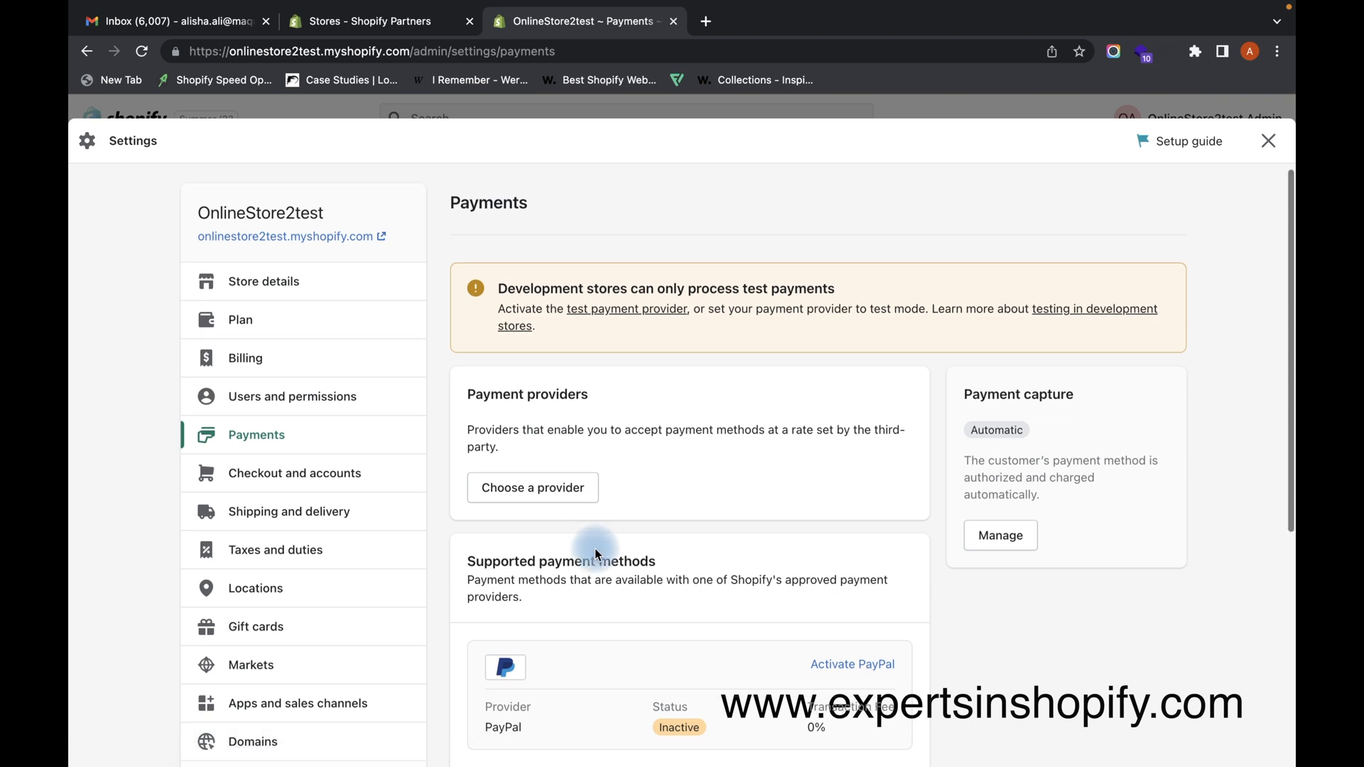
scroll(down, 3)
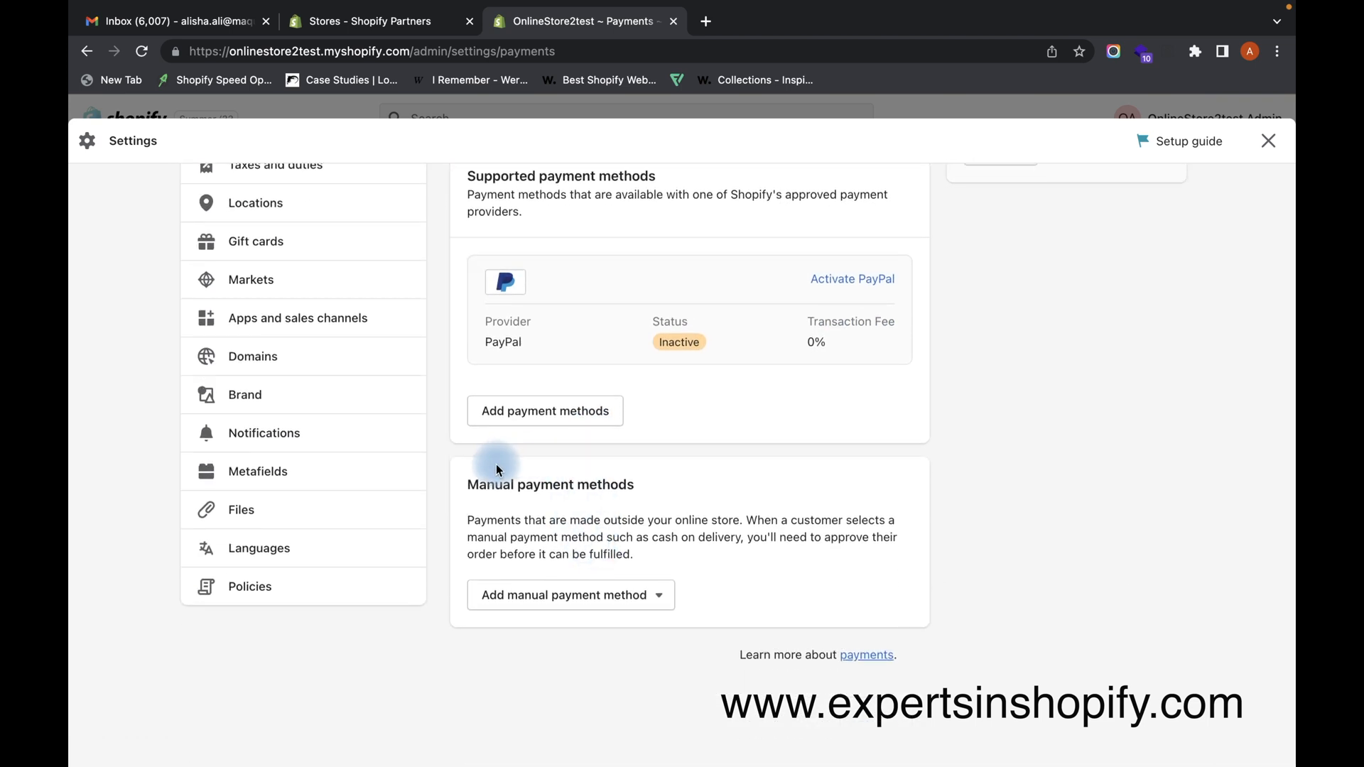
mouse_move(636, 481)
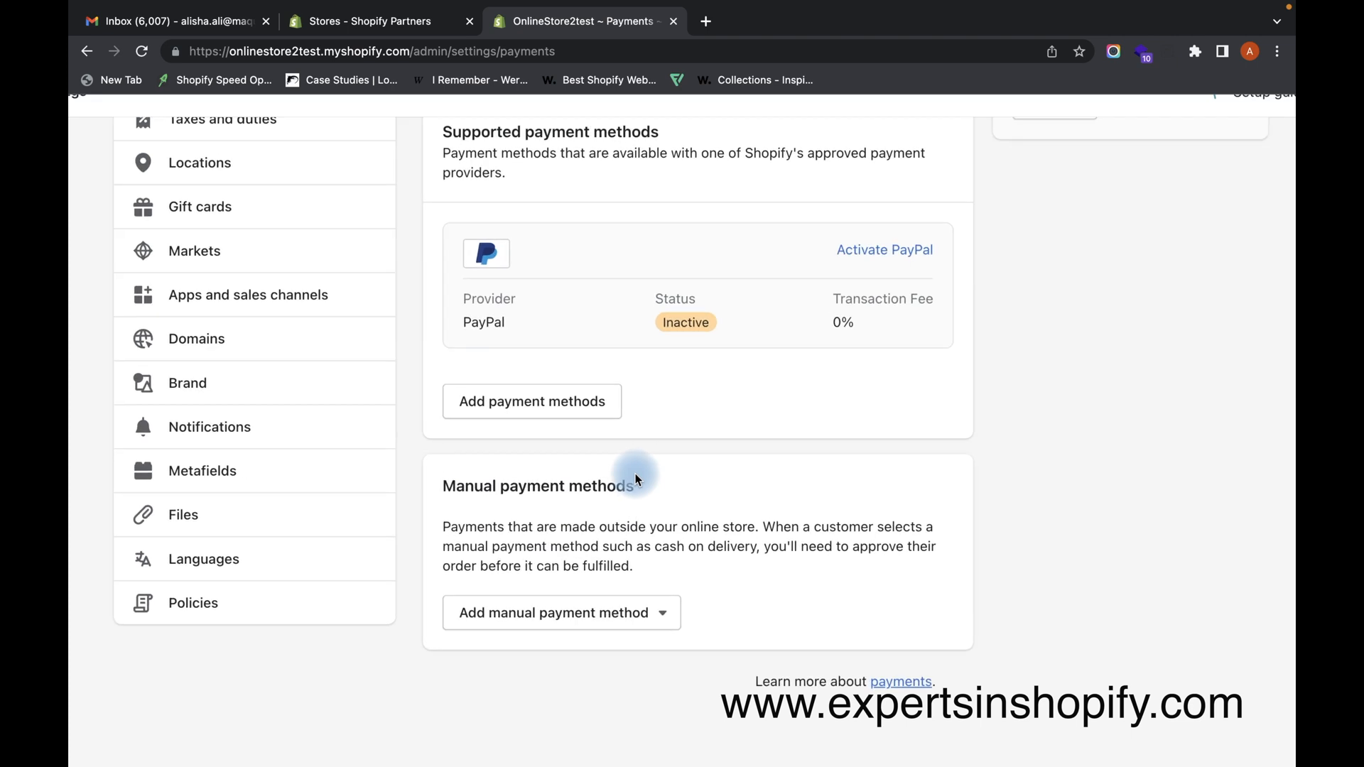
mouse_move(613, 613)
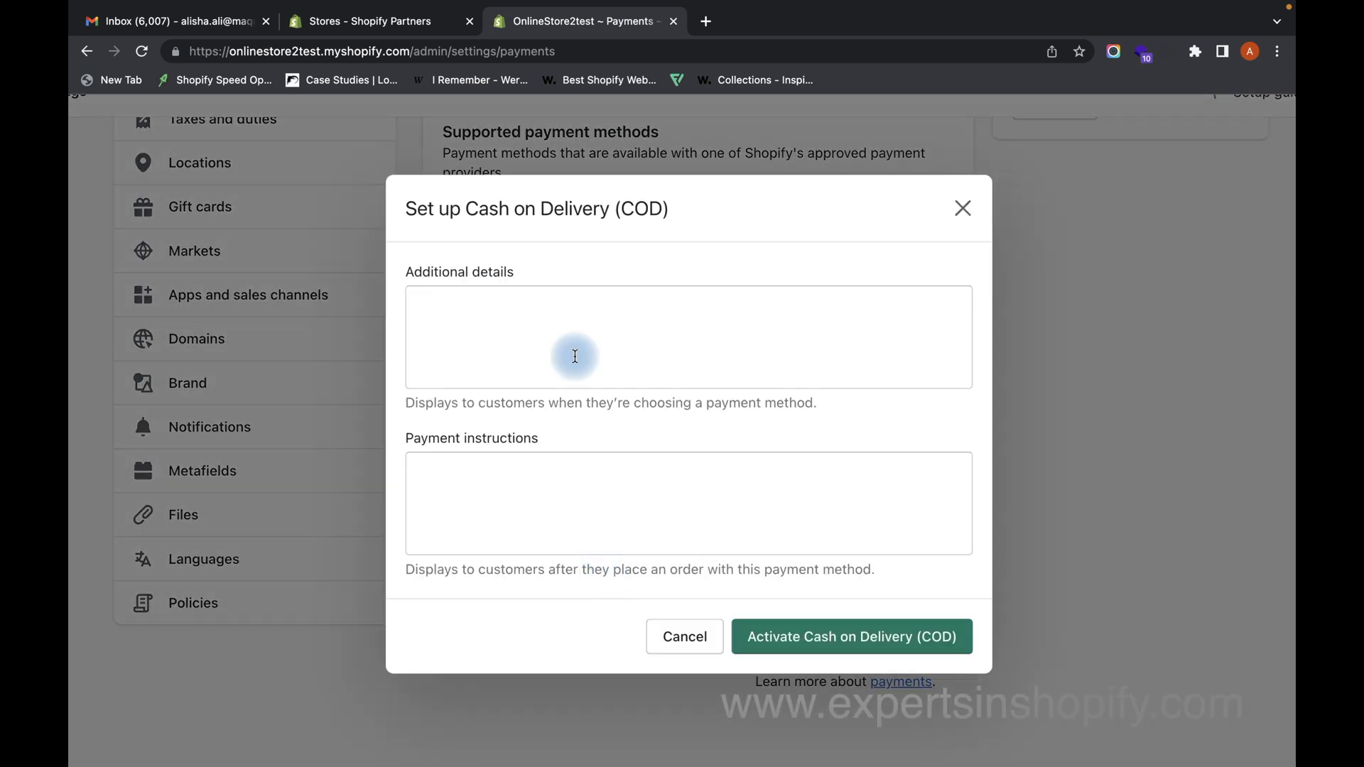
Activate Cash on Delivery (COD) with the note 'Cash Delivery Only for UAE'.
click(575, 356)
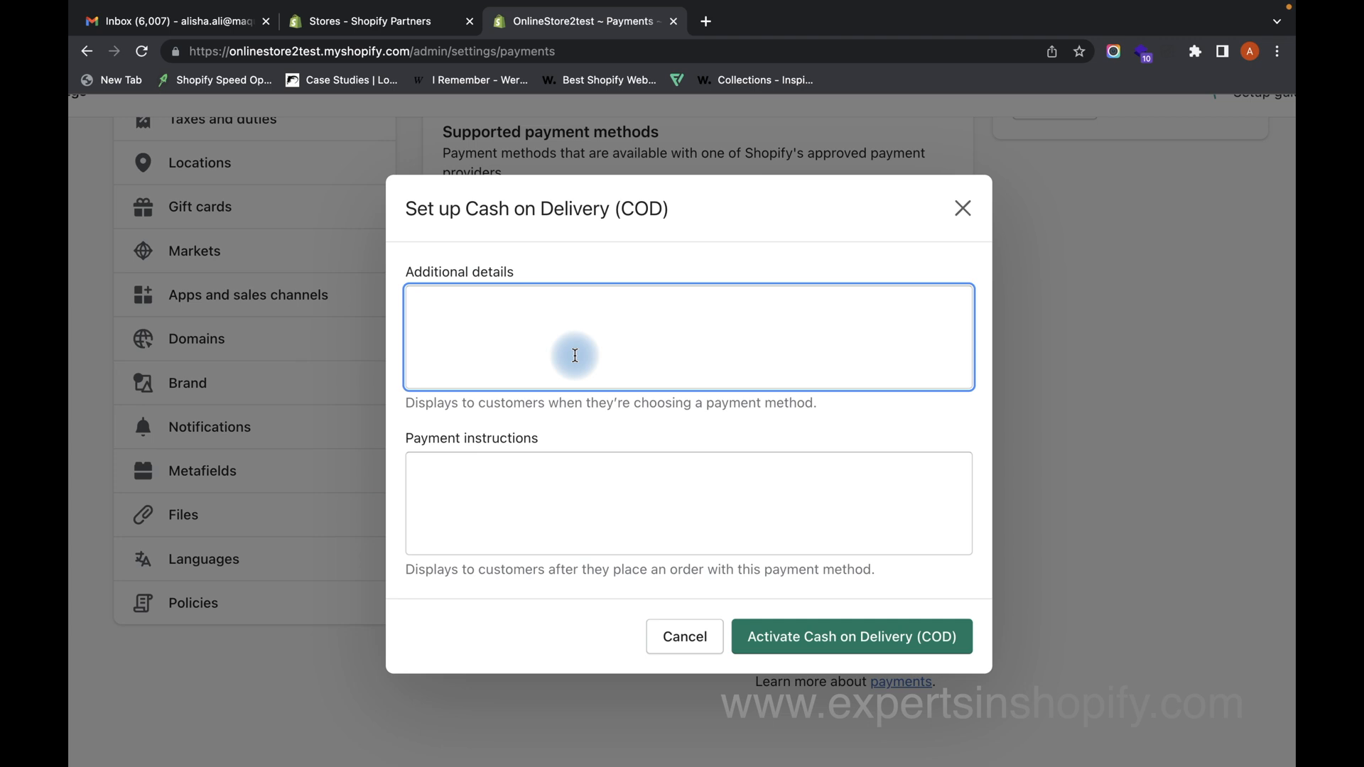
text(Cash Delive)
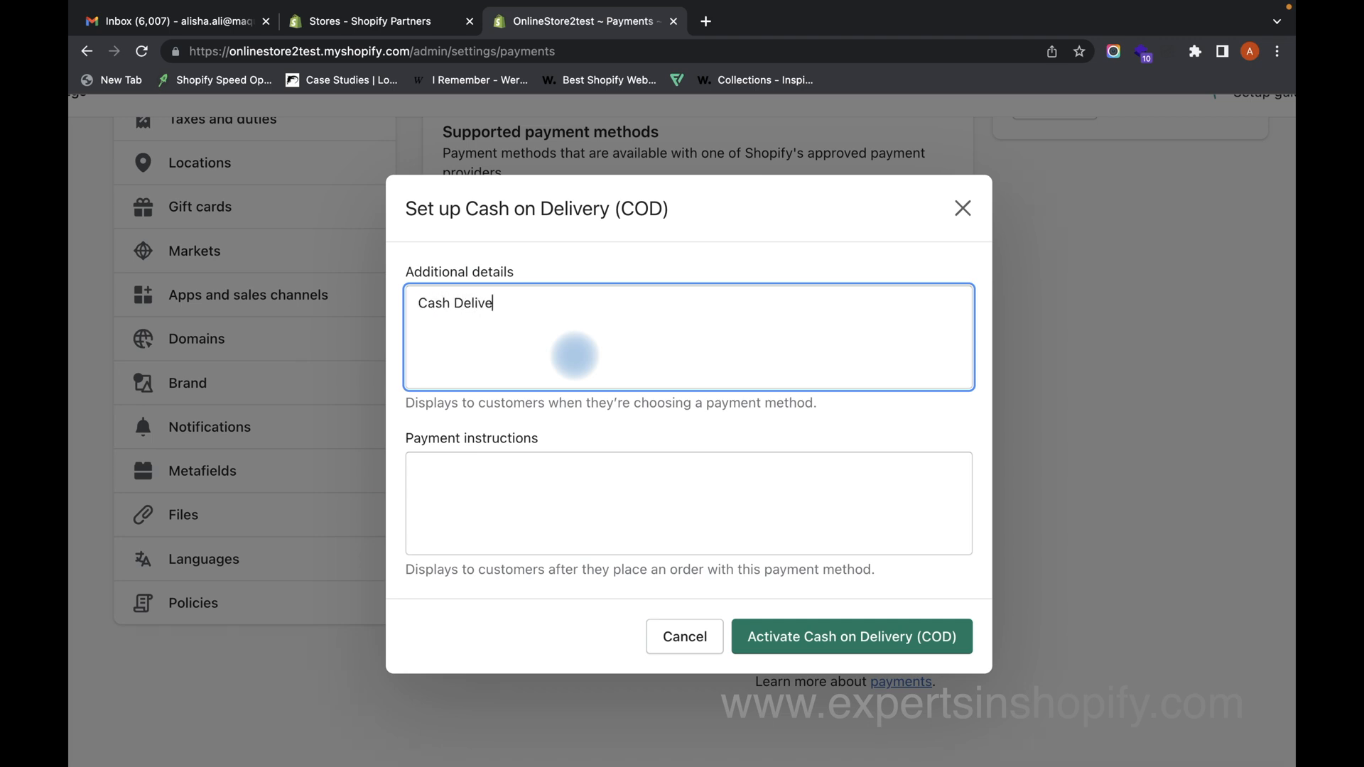
text(ry Onlyt)
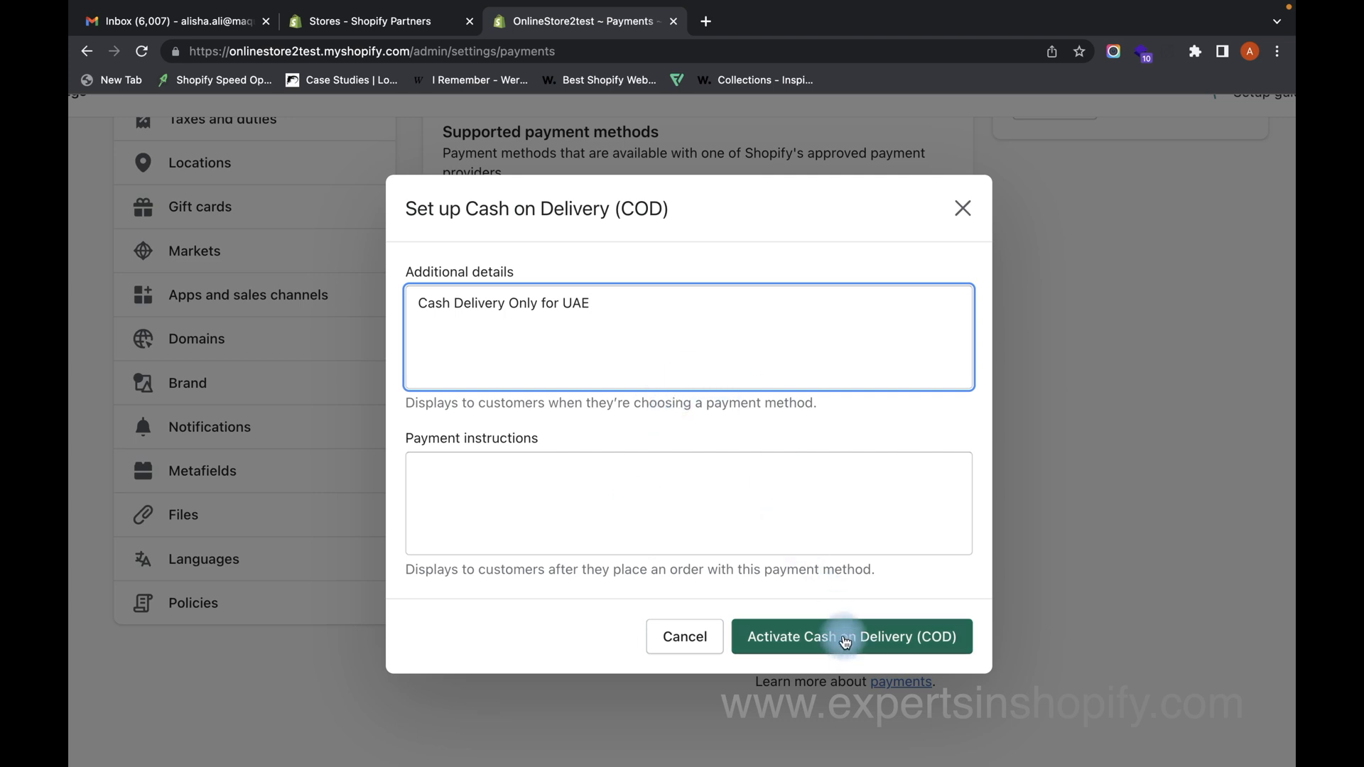
click(844, 636)
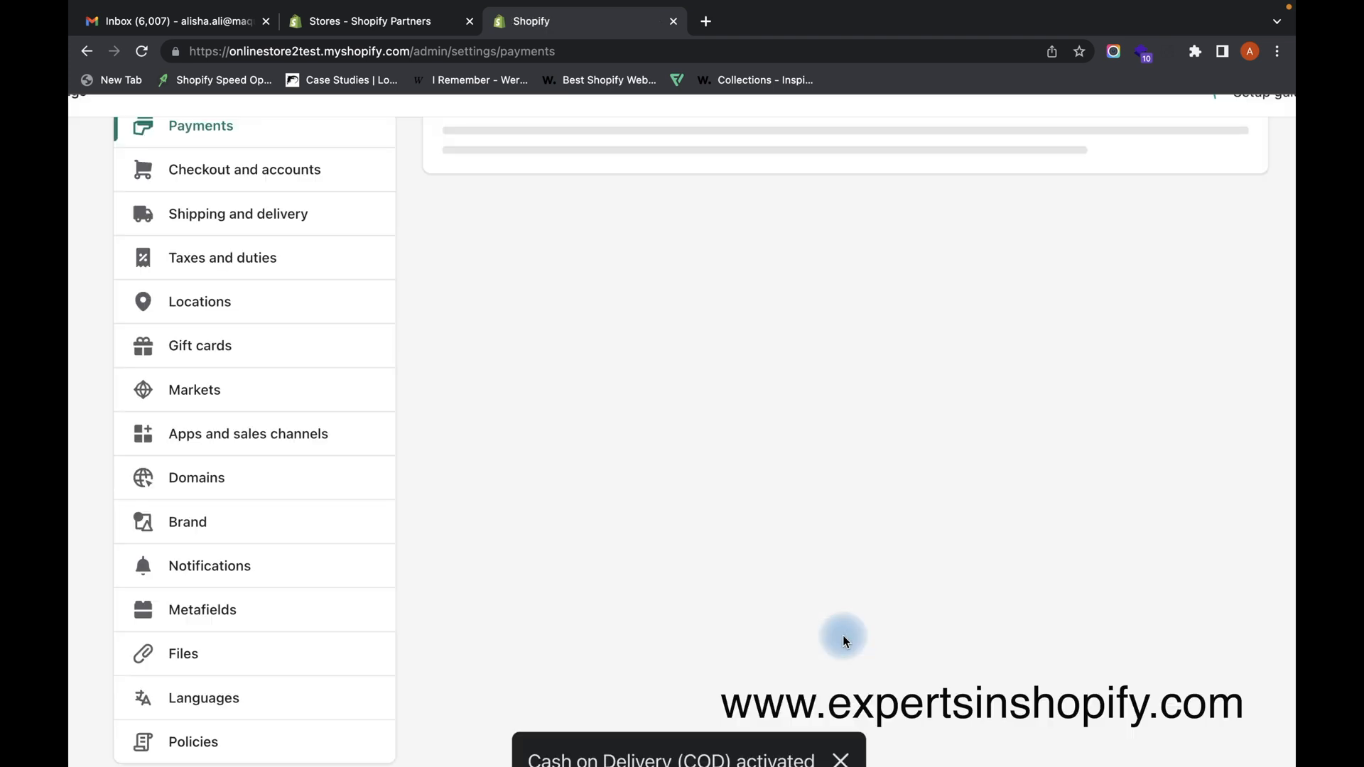